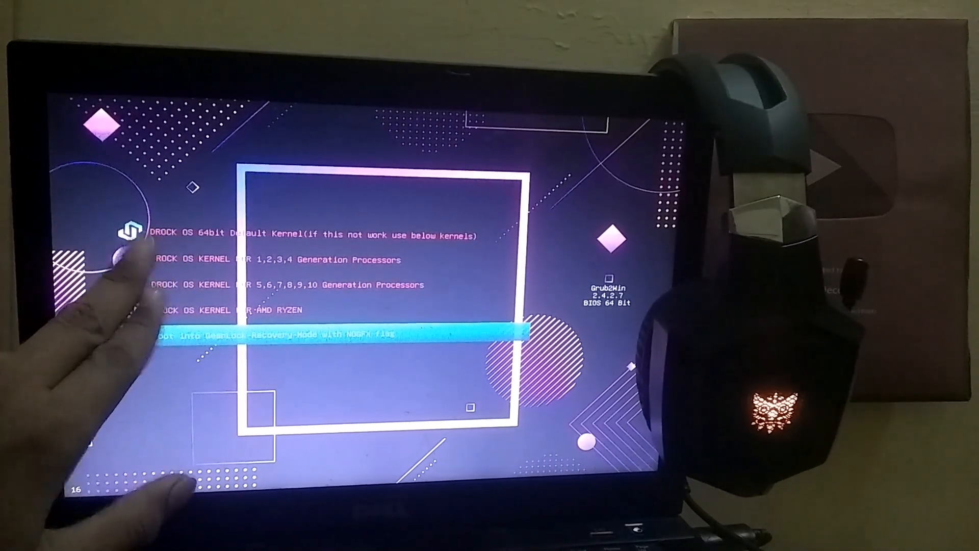
# Navigate the Grub2Win menu to the DROCK OS 64bit Default Kernel entry and boot it.
pyautogui.press('Up')
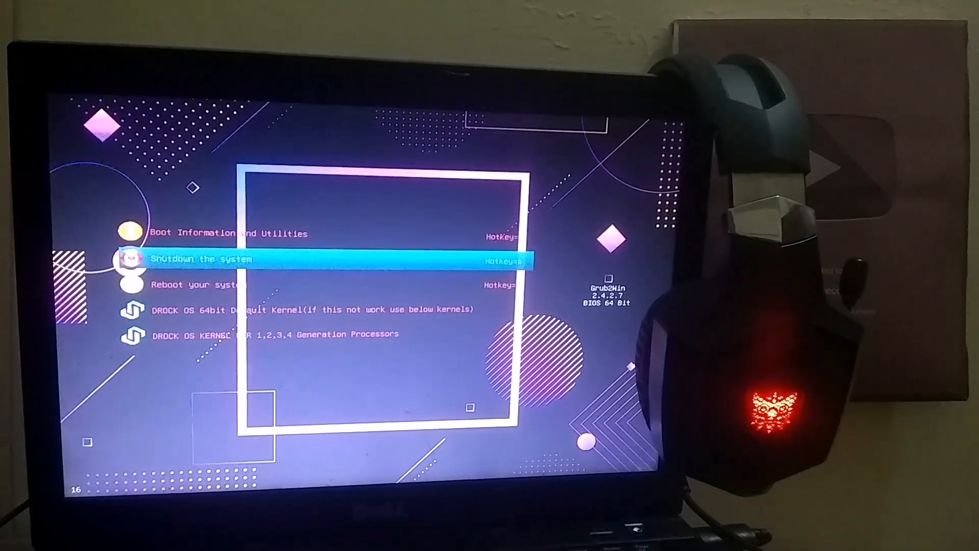
pyautogui.press('Down')
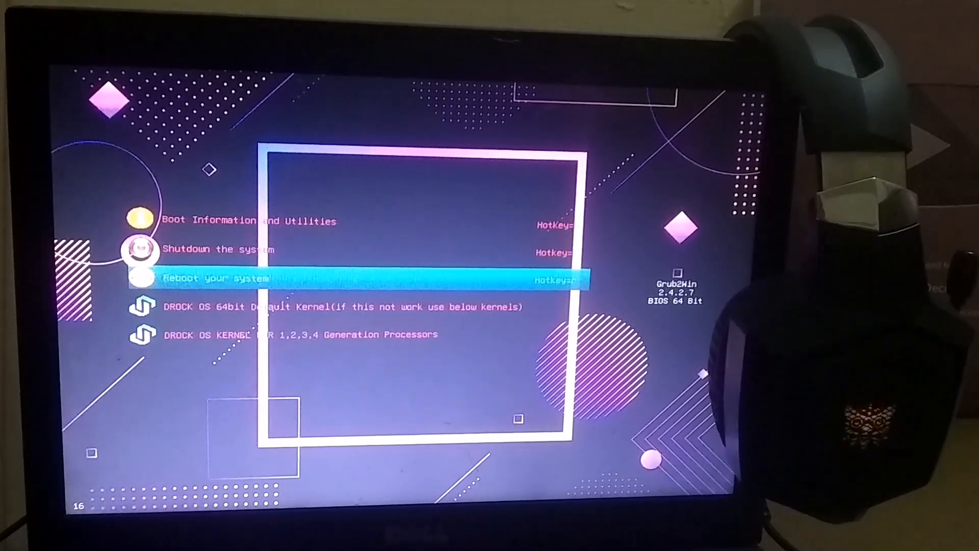
pyautogui.press('up')
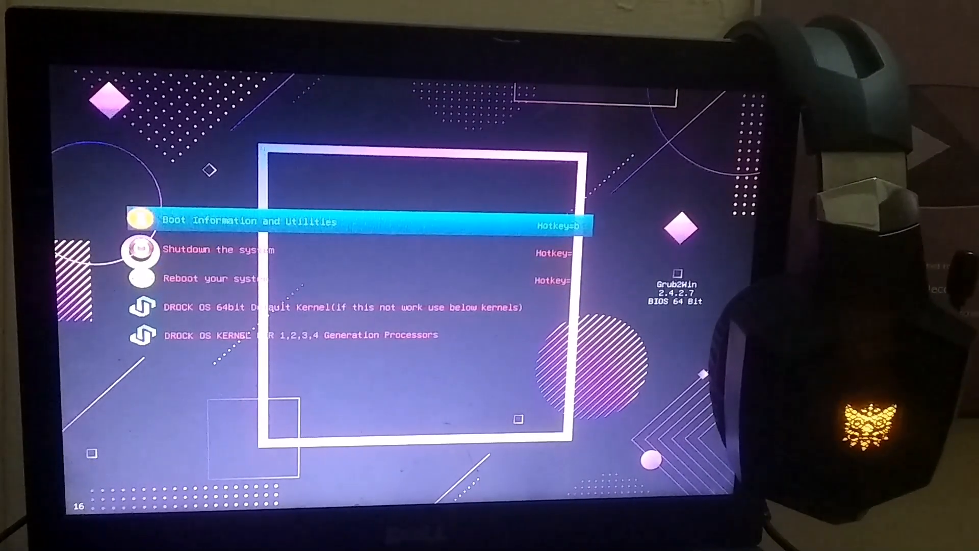
pyautogui.press('Down')
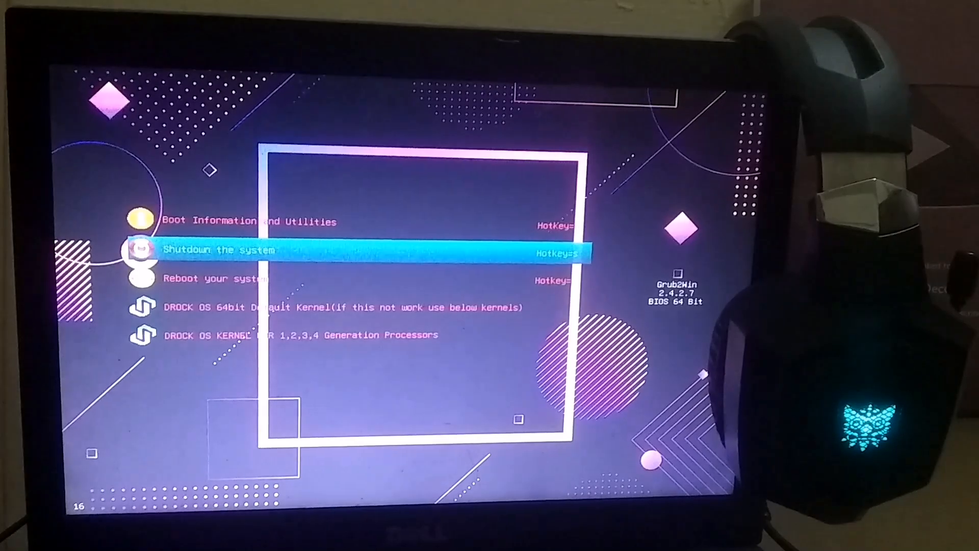
pyautogui.press('down')
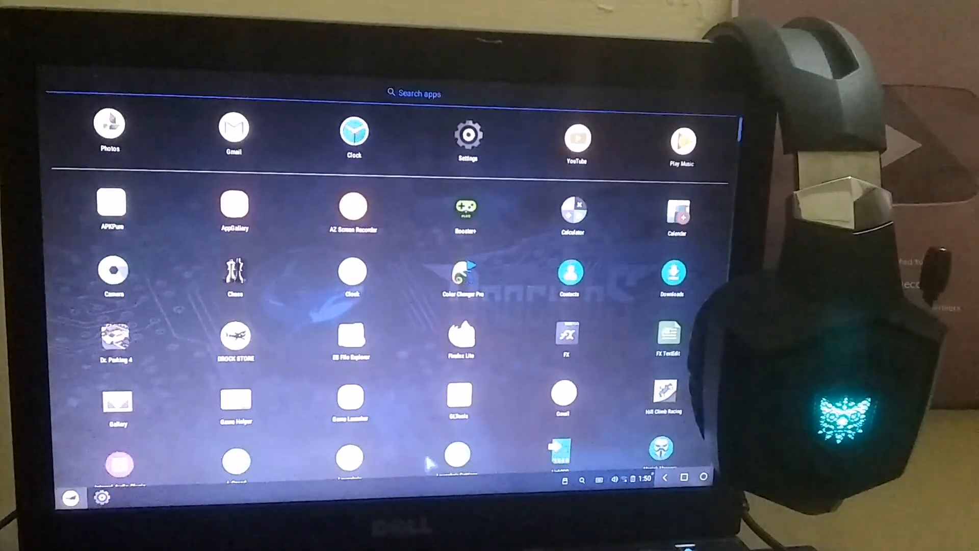
# Close the full-screen app drawer to reveal the Drock OS desktop.
pyautogui.click(649, 479)
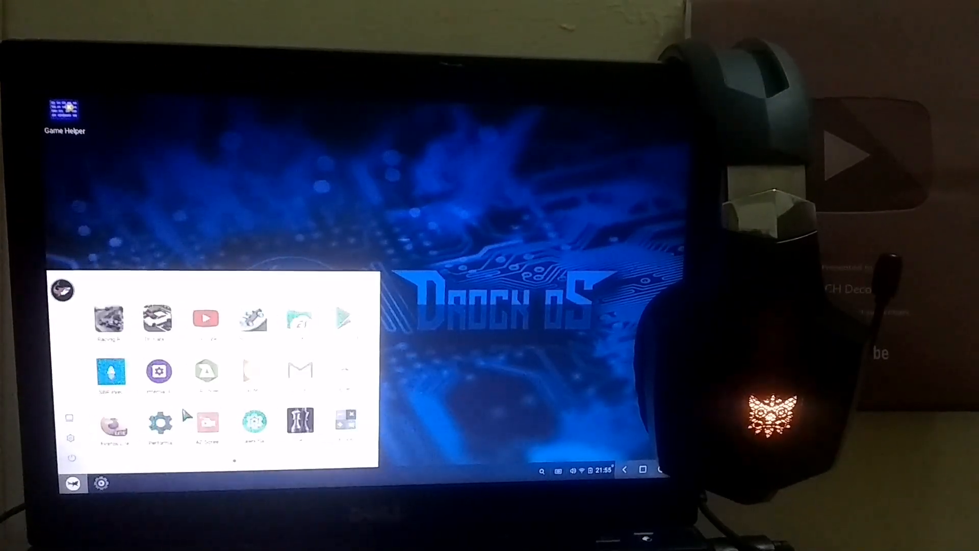
# Launch Free Fire from Game Helper and accept the nickname with LET'S GO.
pyautogui.click(64, 113)
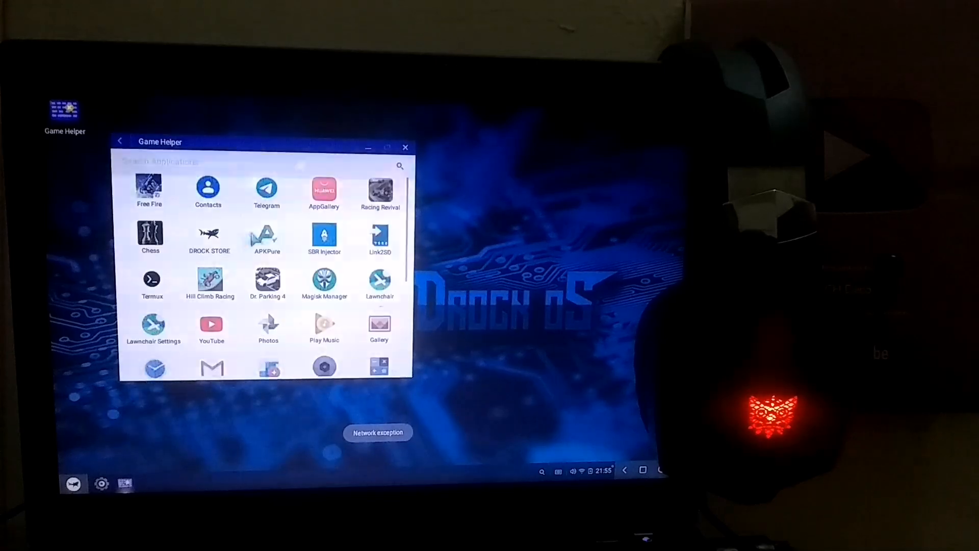
pyautogui.click(148, 191)
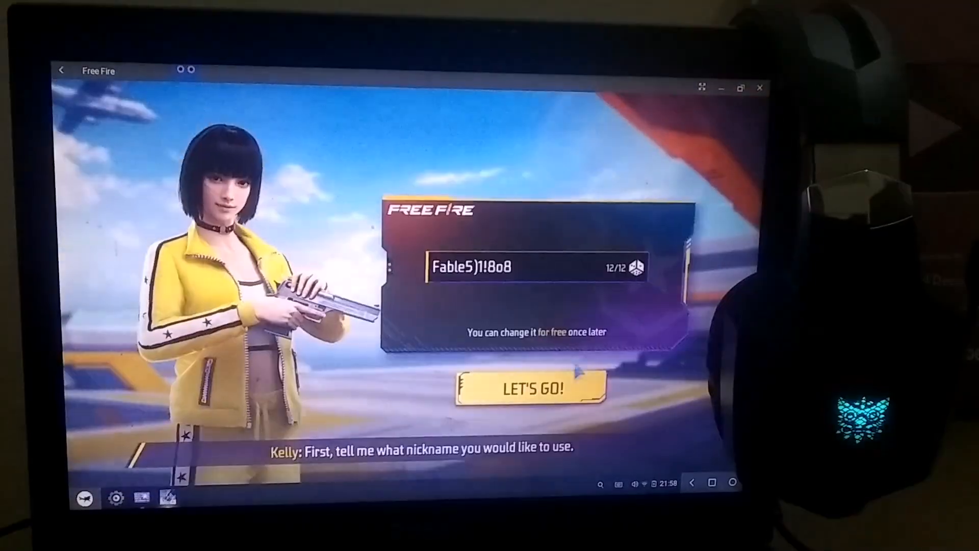
pyautogui.click(530, 387)
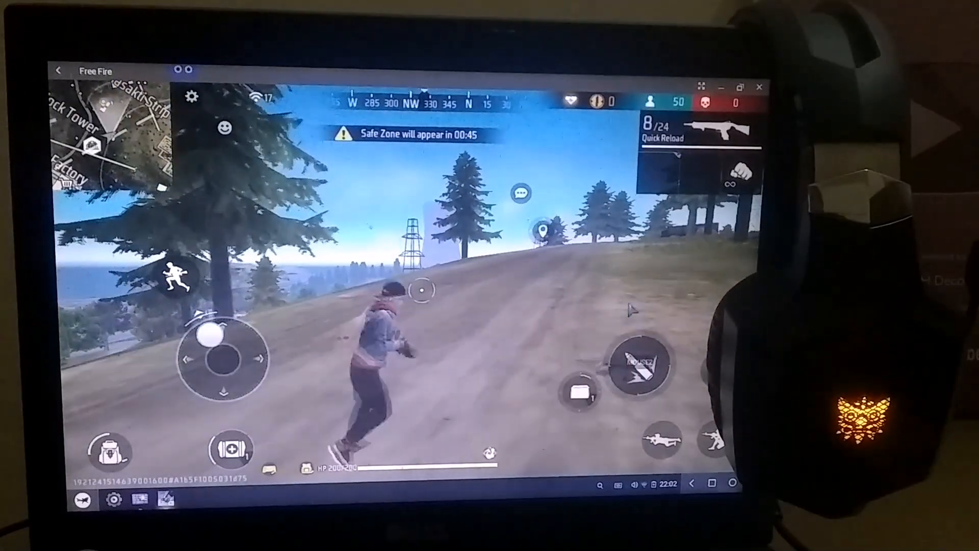